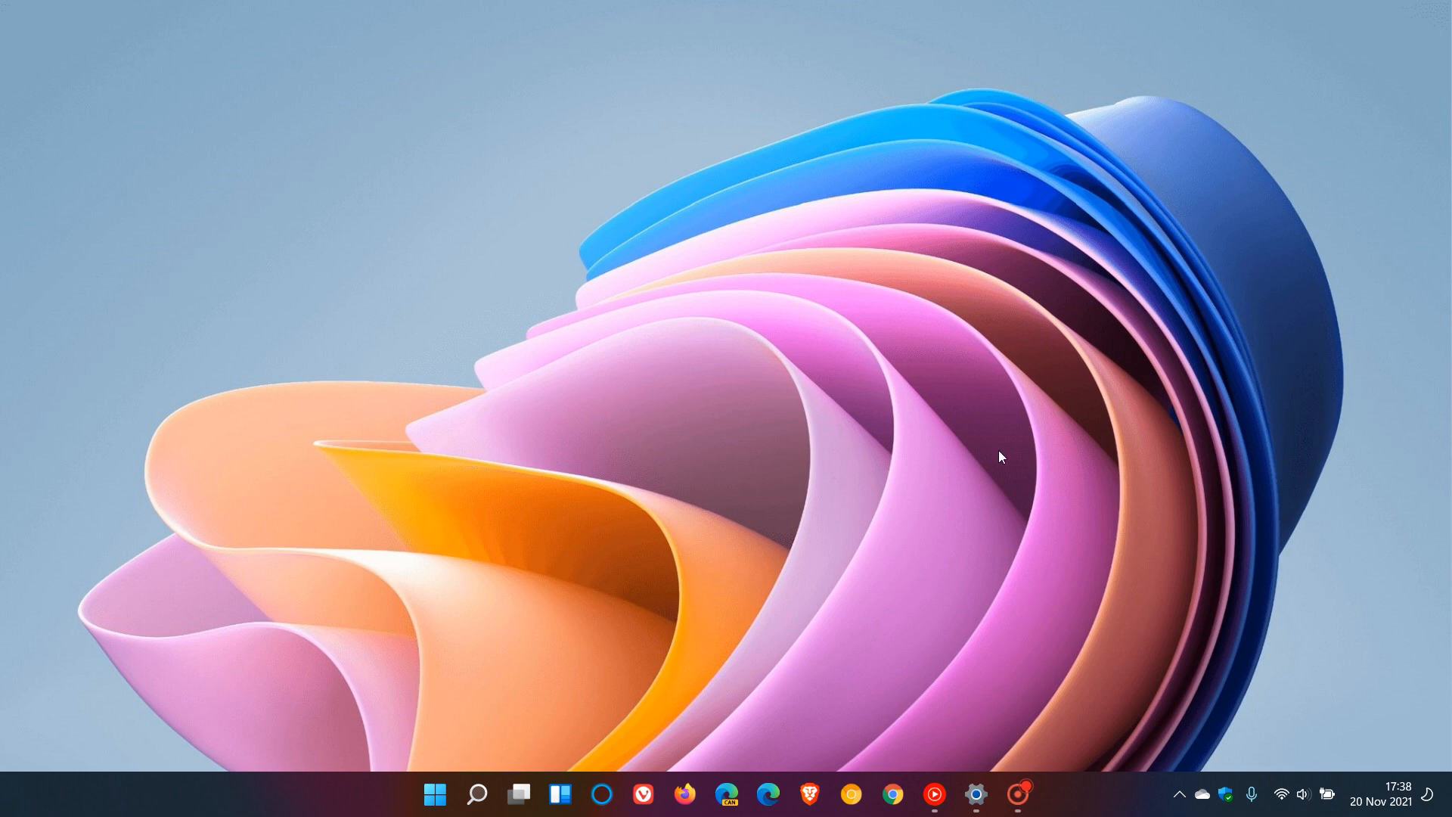
{"action": "mouse_move", "coordinate": [995, 400]}
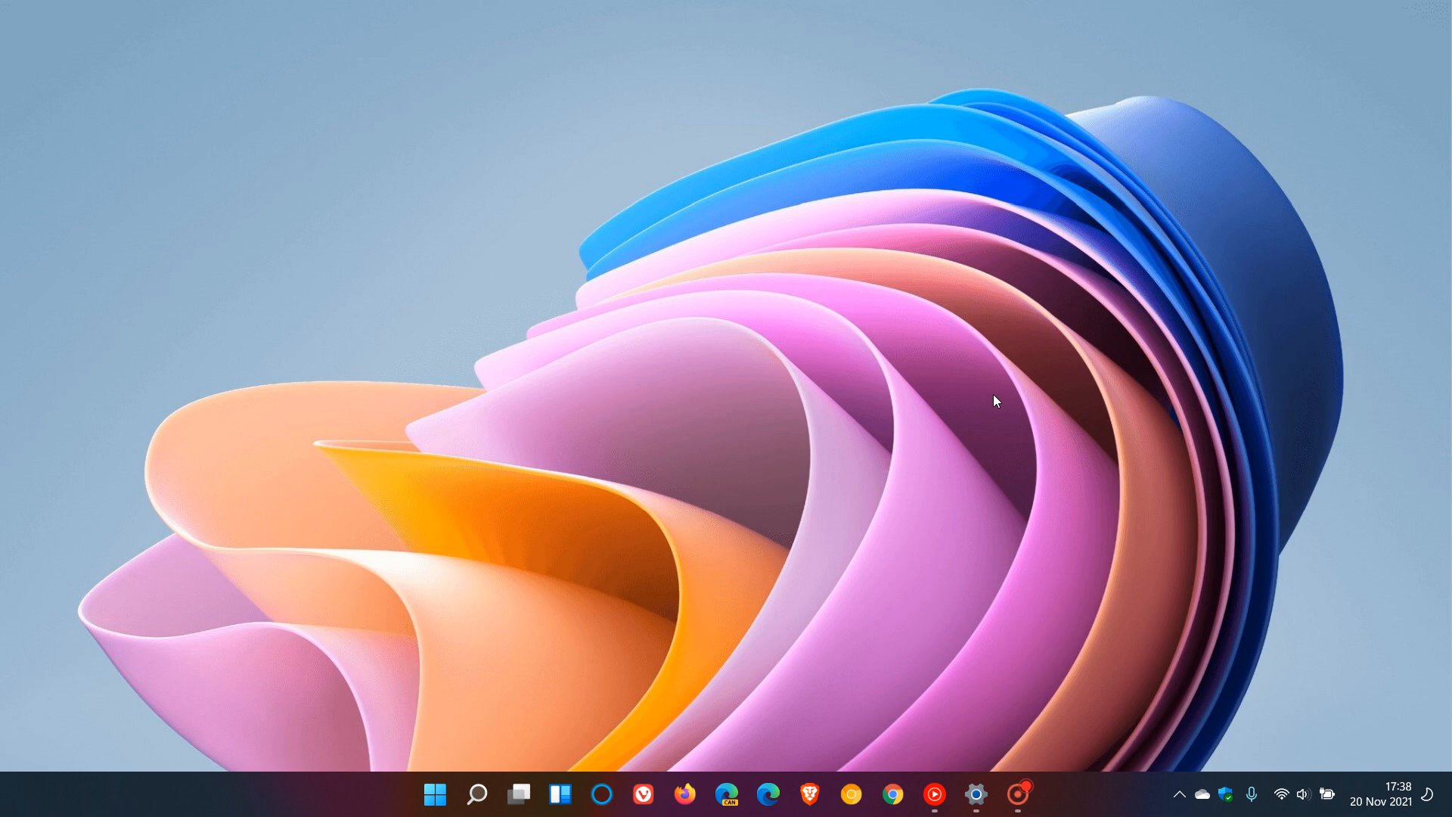
{"action": "mouse_move", "coordinate": [898, 440]}
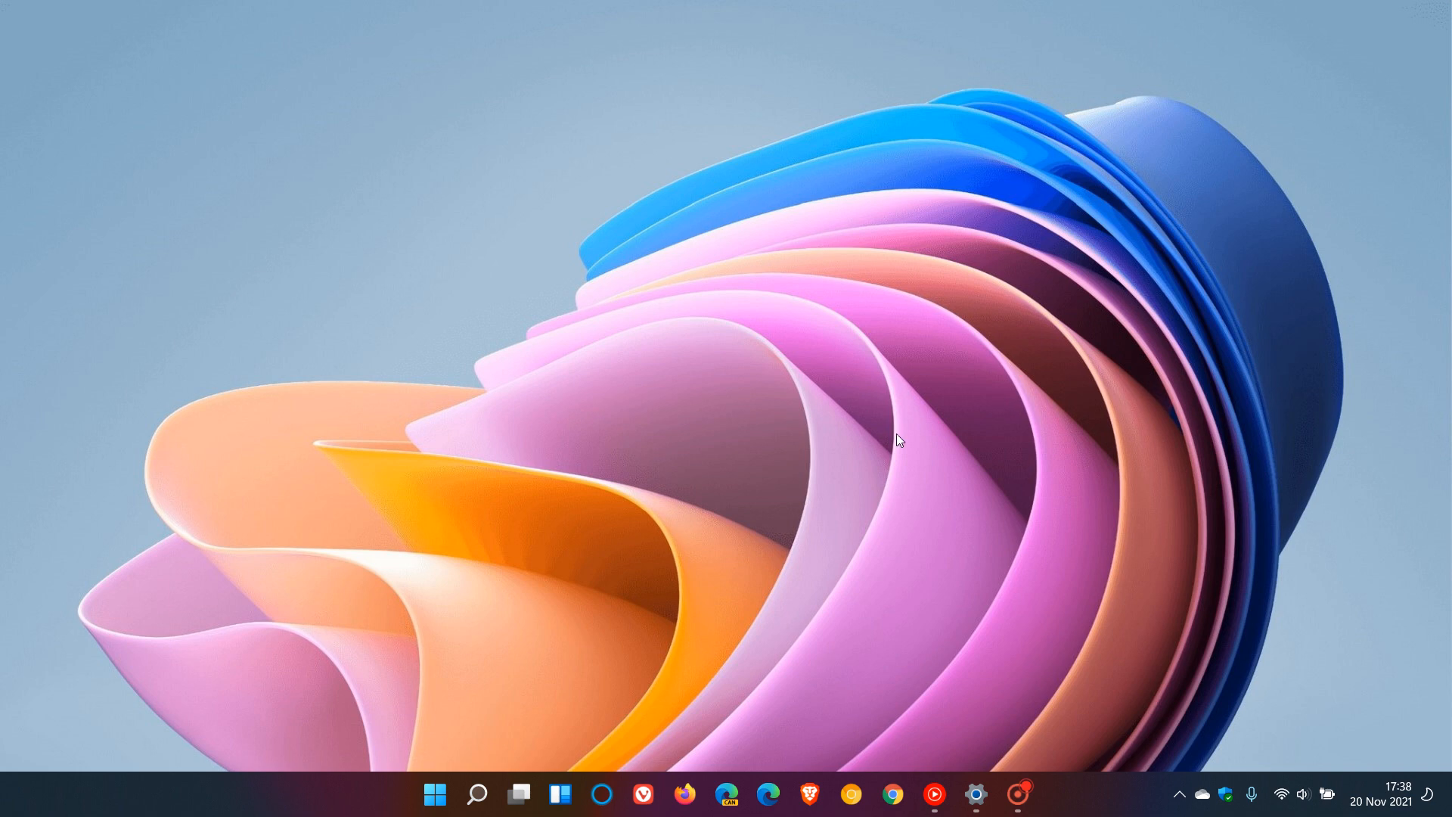
{"action": "mouse_move", "coordinate": [933, 392]}
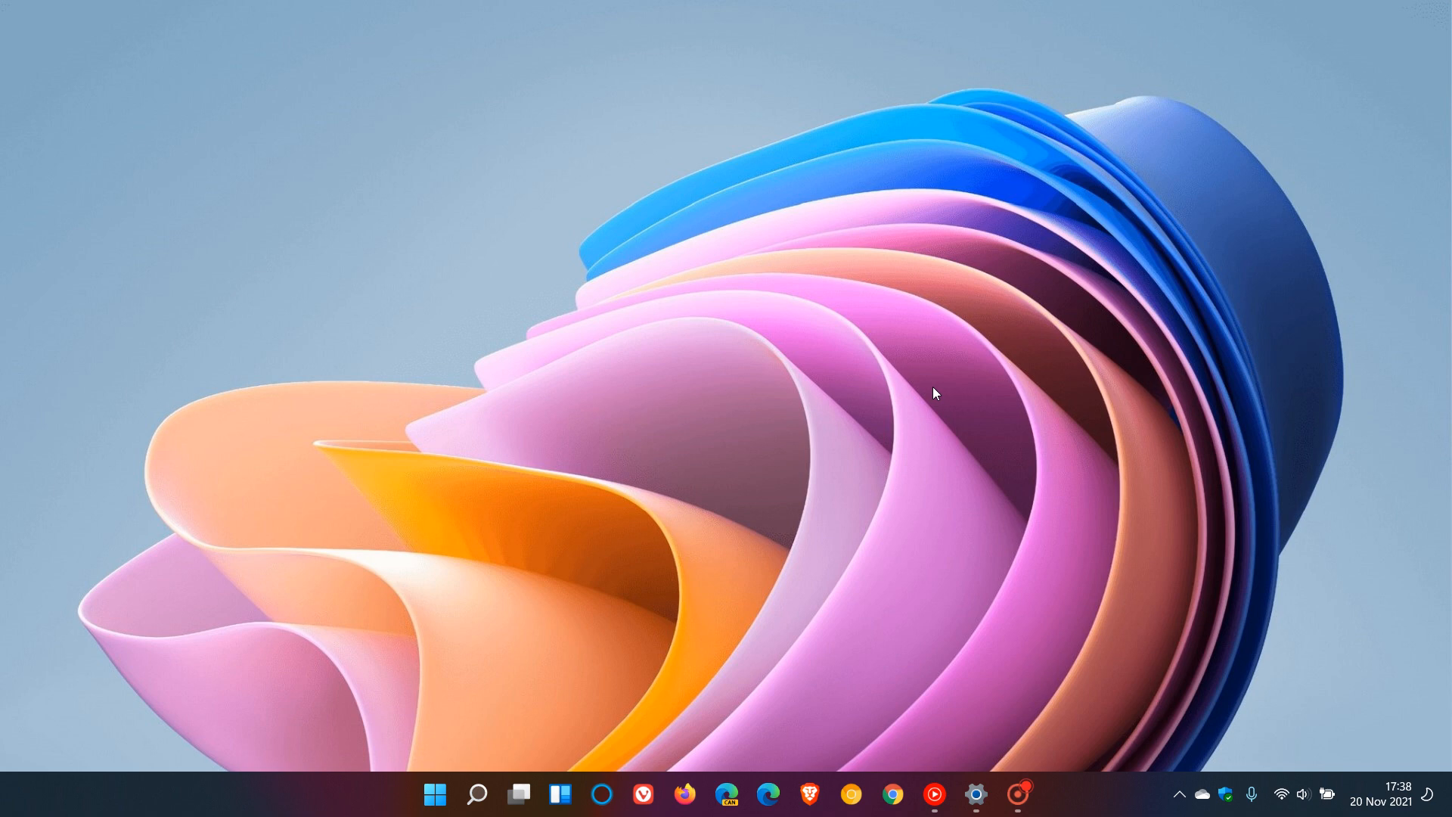
{"action": "mouse_move", "coordinate": [961, 408]}
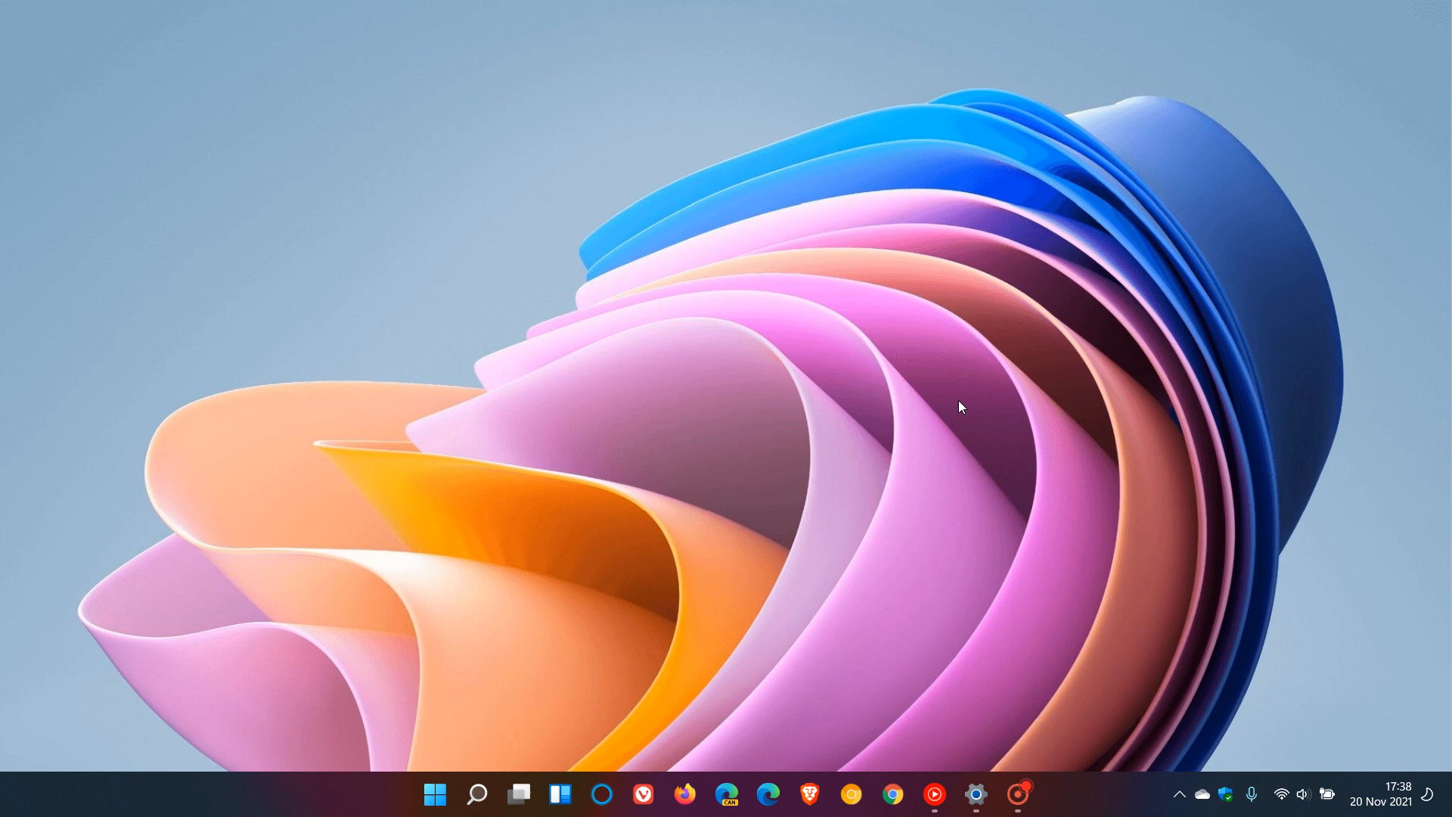
{"action": "mouse_move", "coordinate": [938, 342]}
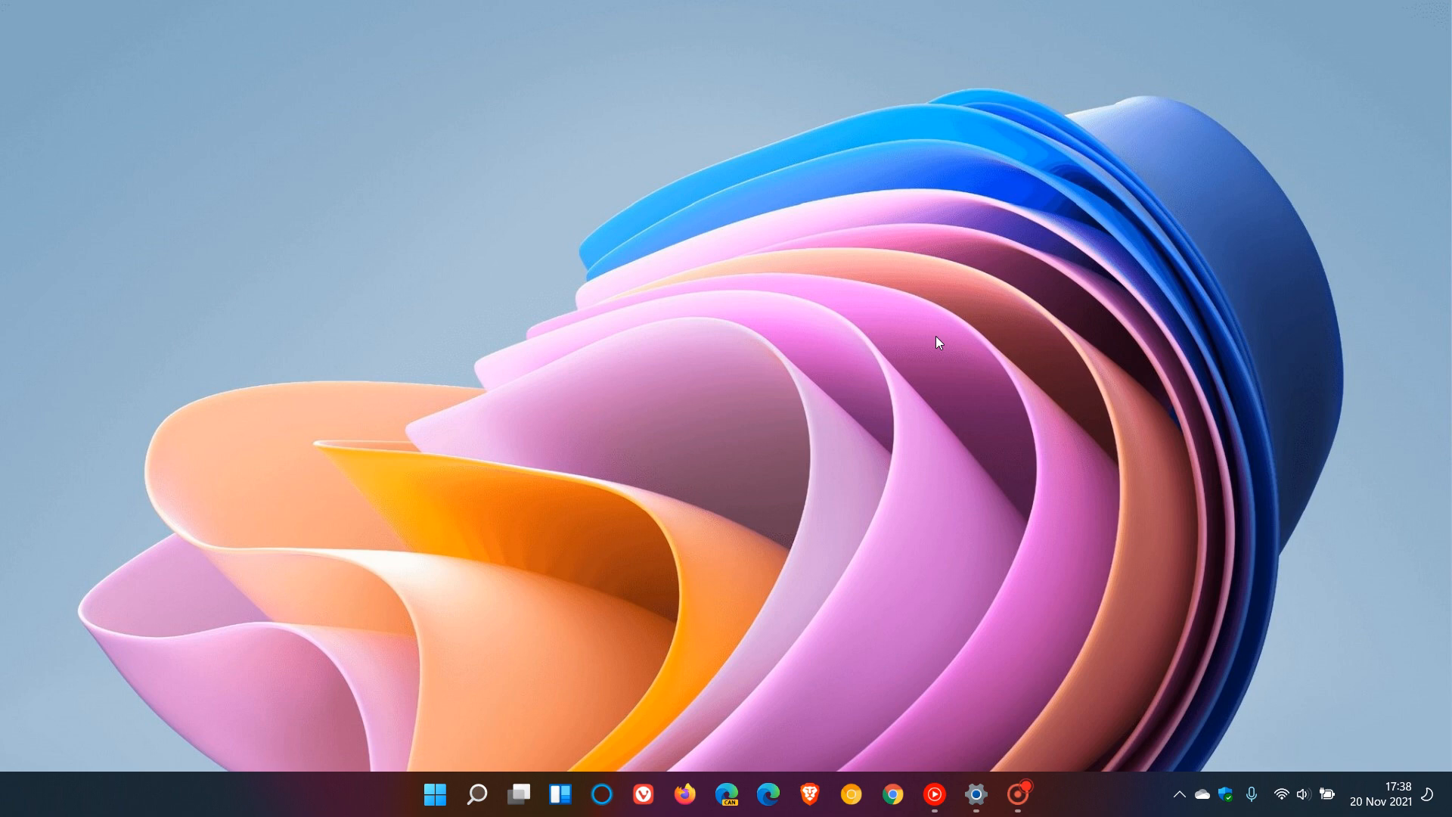
{"action": "mouse_move", "coordinate": [958, 376]}
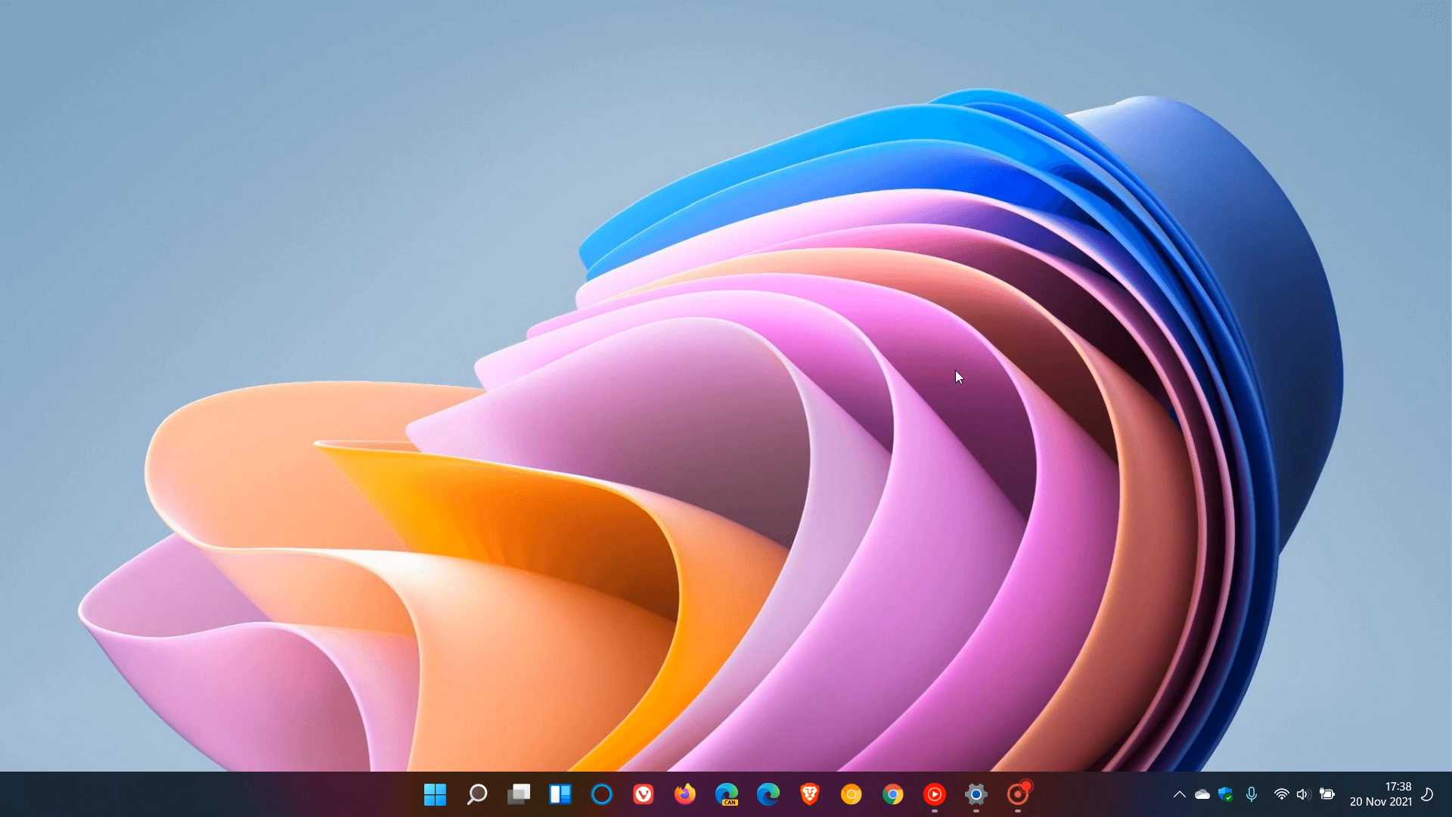
Show the Windows Update history listing installed Windows 11 cumulative updates, newest from 19 Nov 2021
{"action": "left_click", "coordinate": [975, 793]}
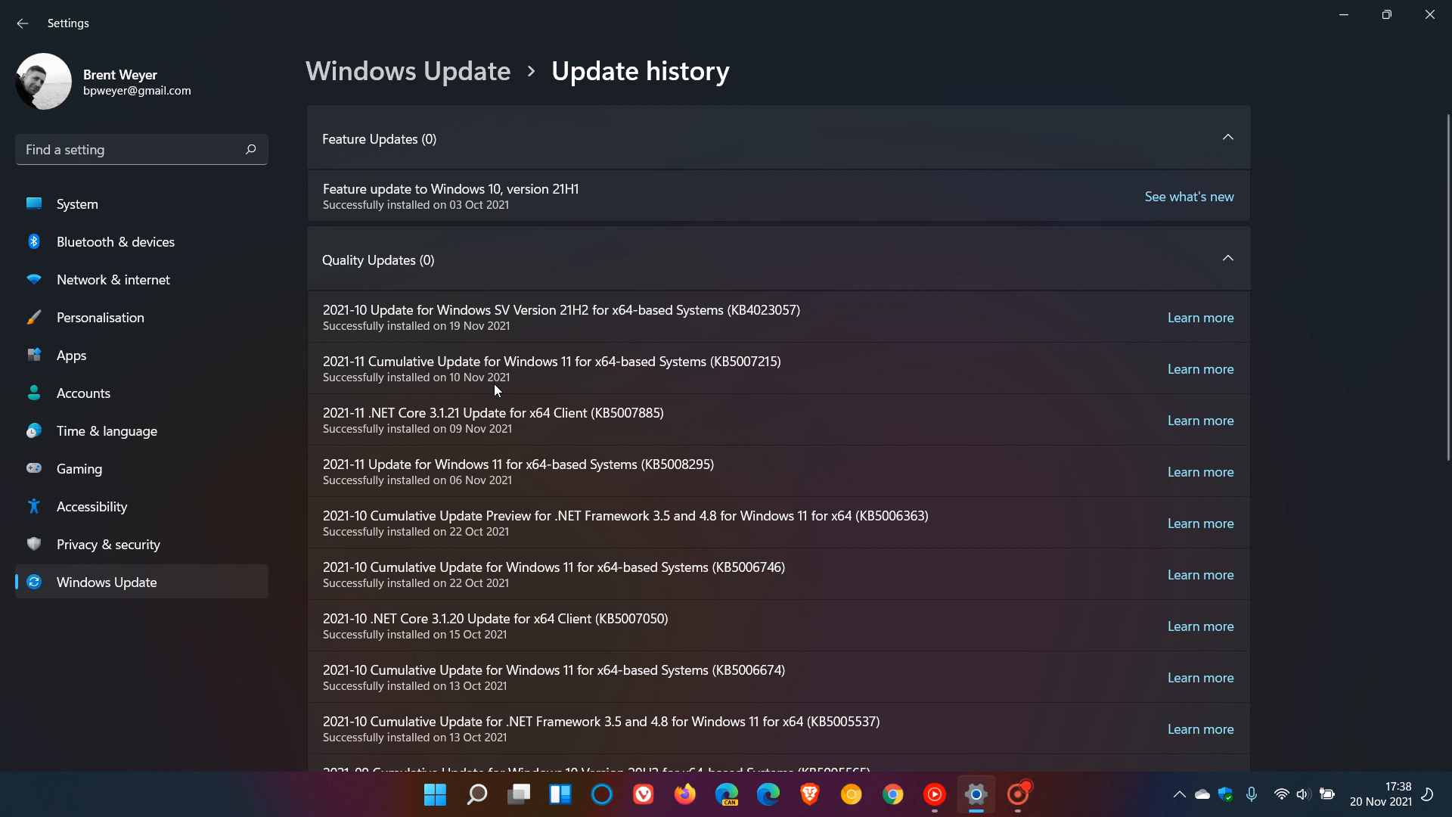
{"action": "mouse_move", "coordinate": [726, 385]}
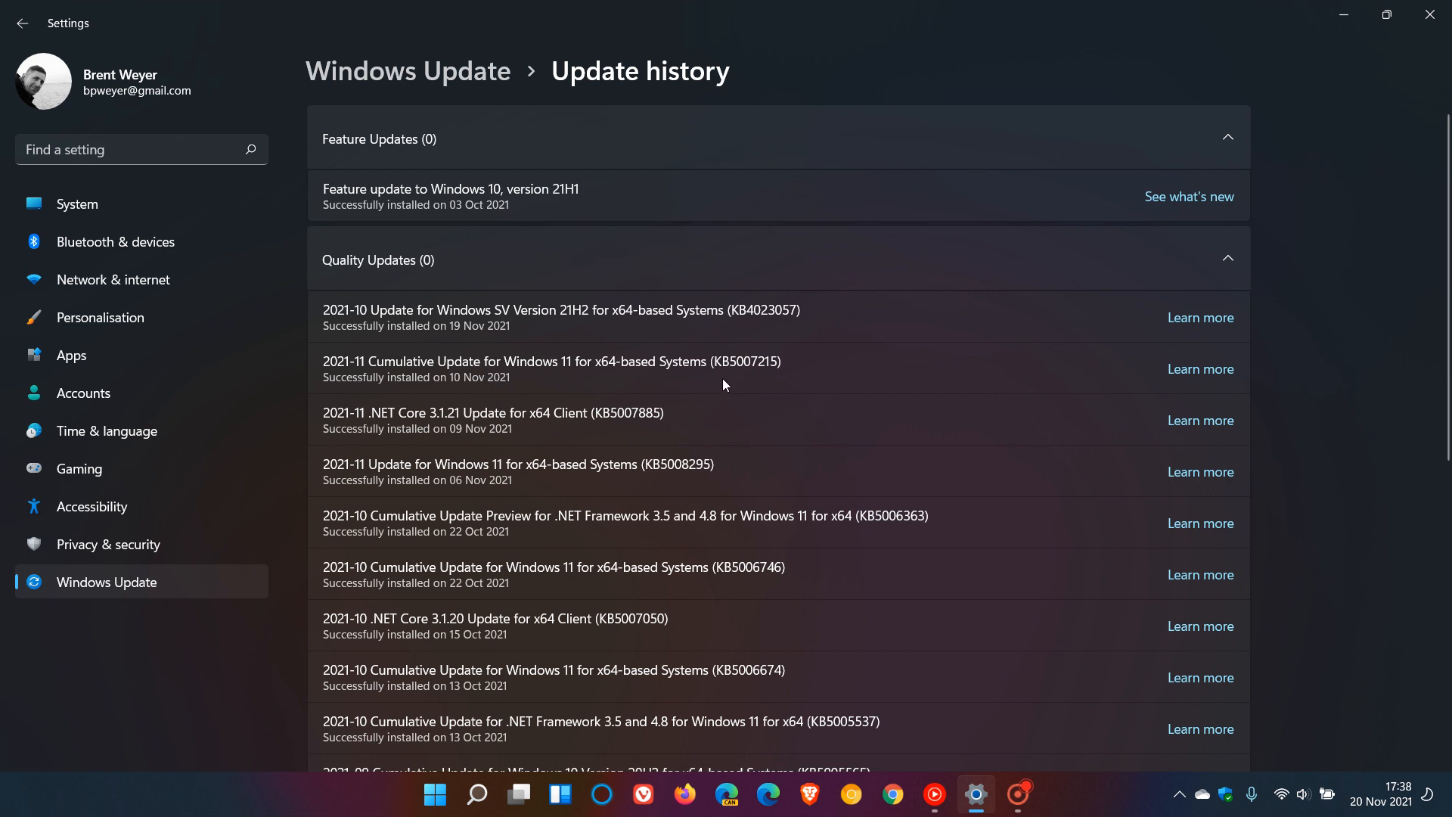
{"action": "mouse_move", "coordinate": [767, 345]}
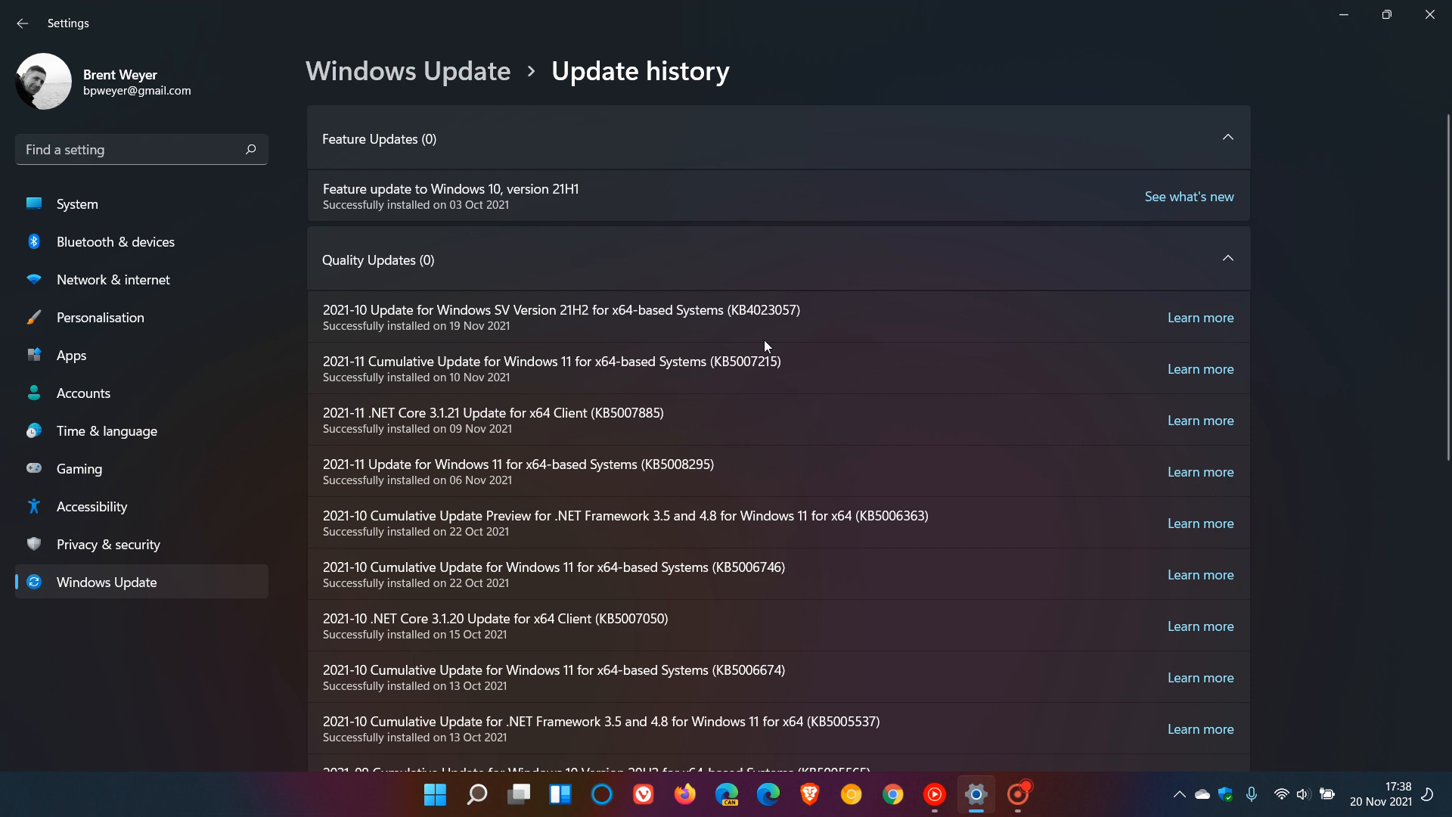
{"action": "mouse_move", "coordinate": [831, 394]}
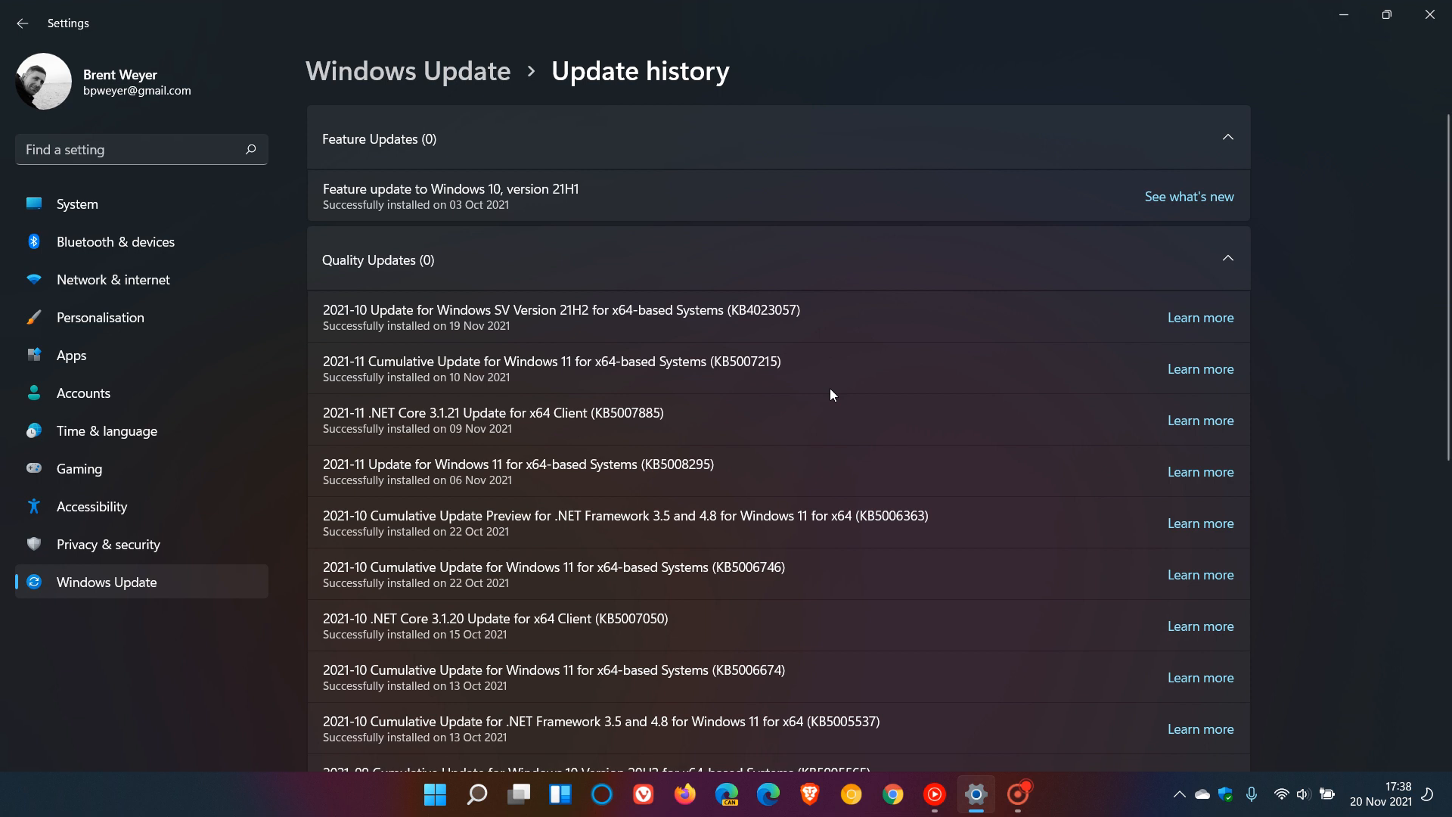
{"action": "mouse_move", "coordinate": [854, 403]}
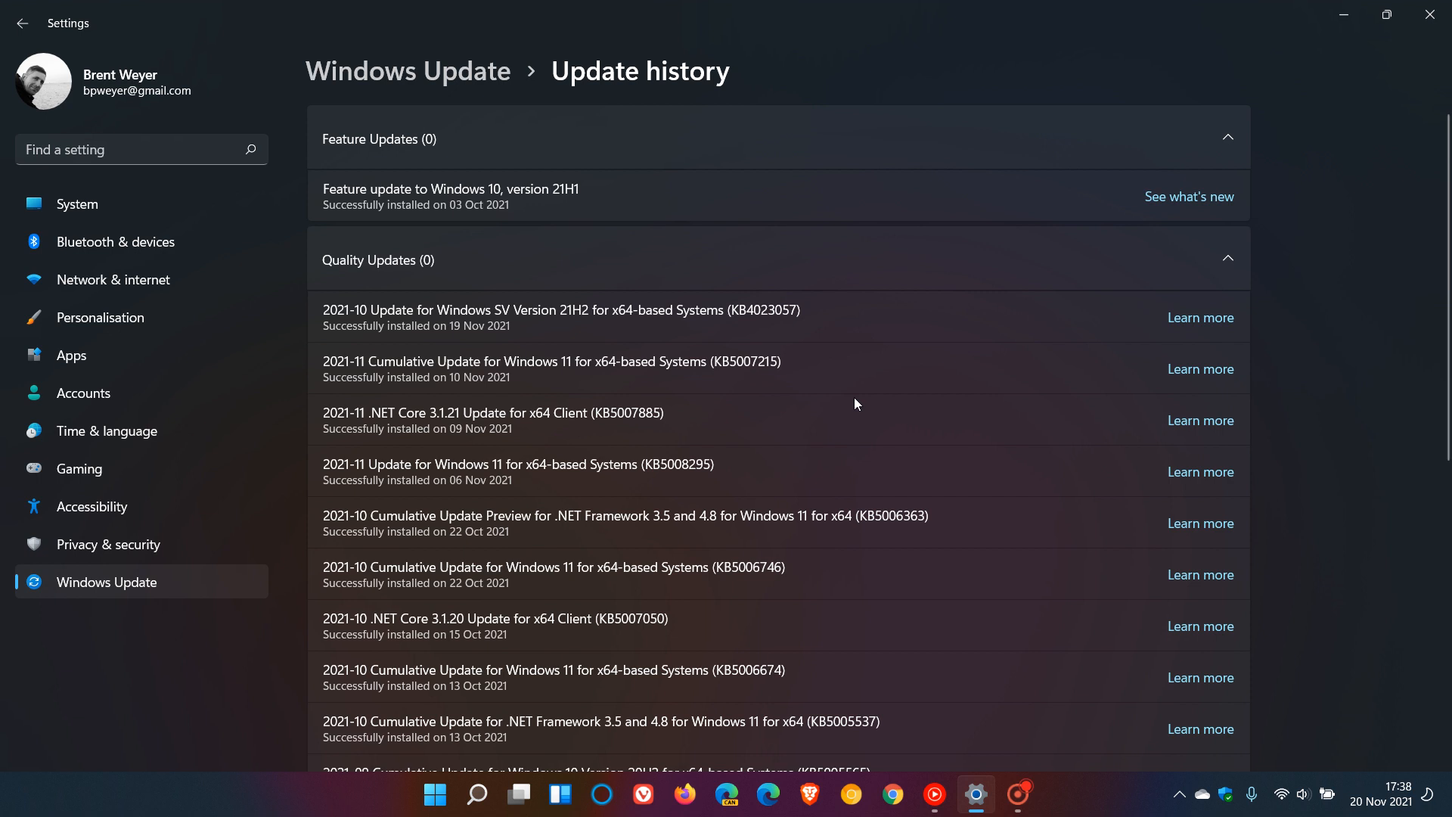
{"action": "mouse_move", "coordinate": [859, 405]}
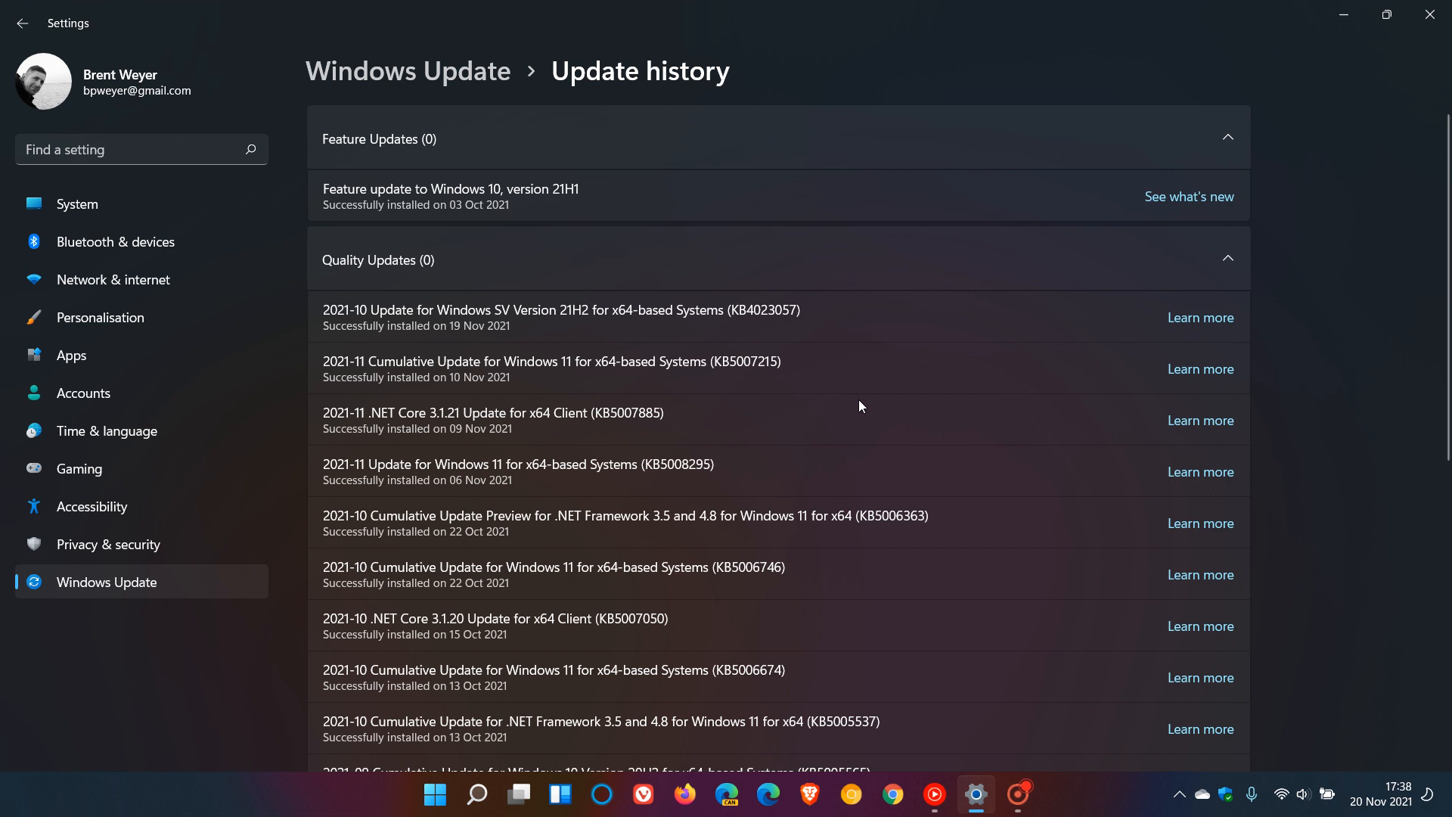
{"action": "mouse_move", "coordinate": [898, 396]}
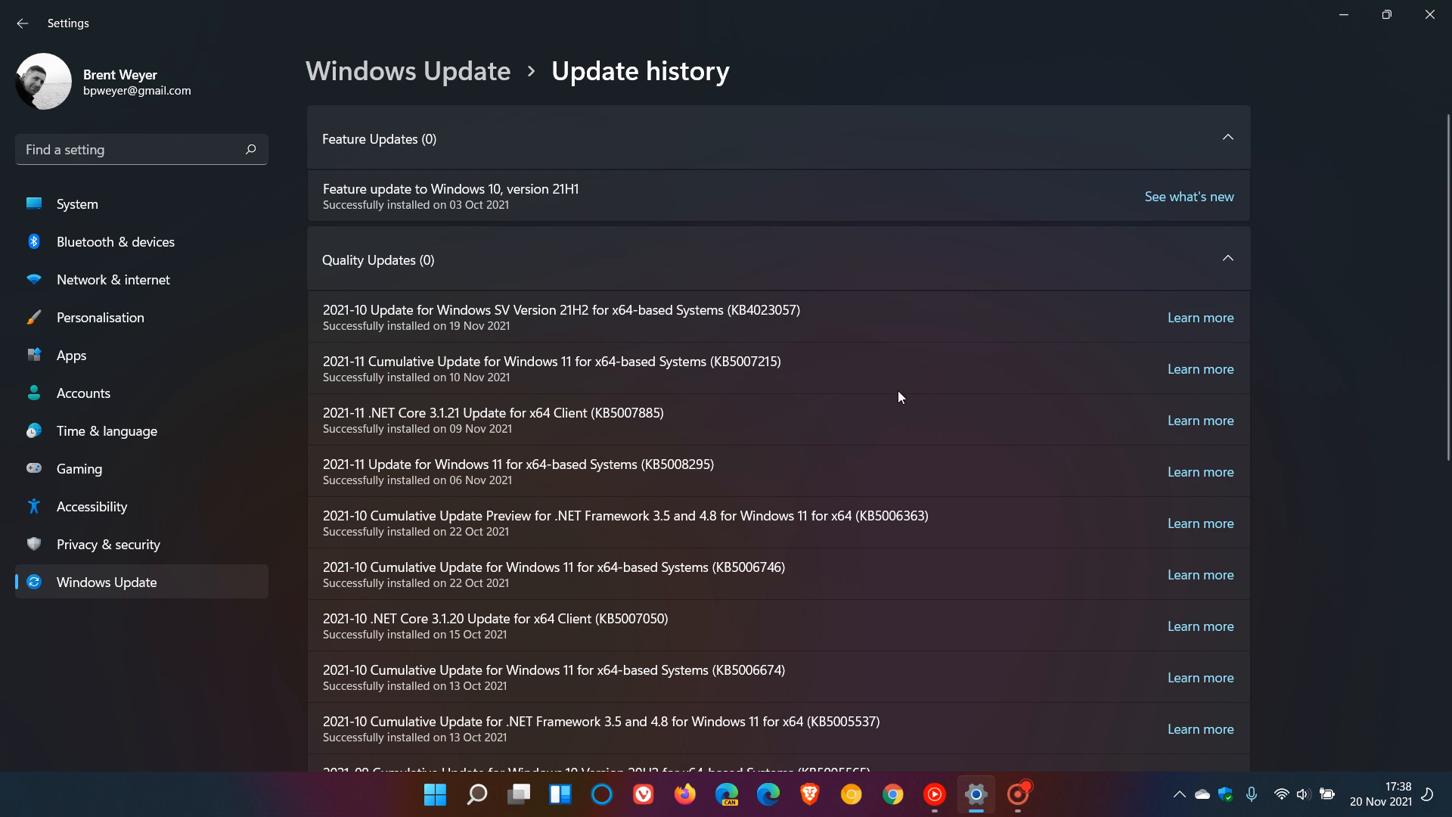
{"action": "mouse_move", "coordinate": [928, 407]}
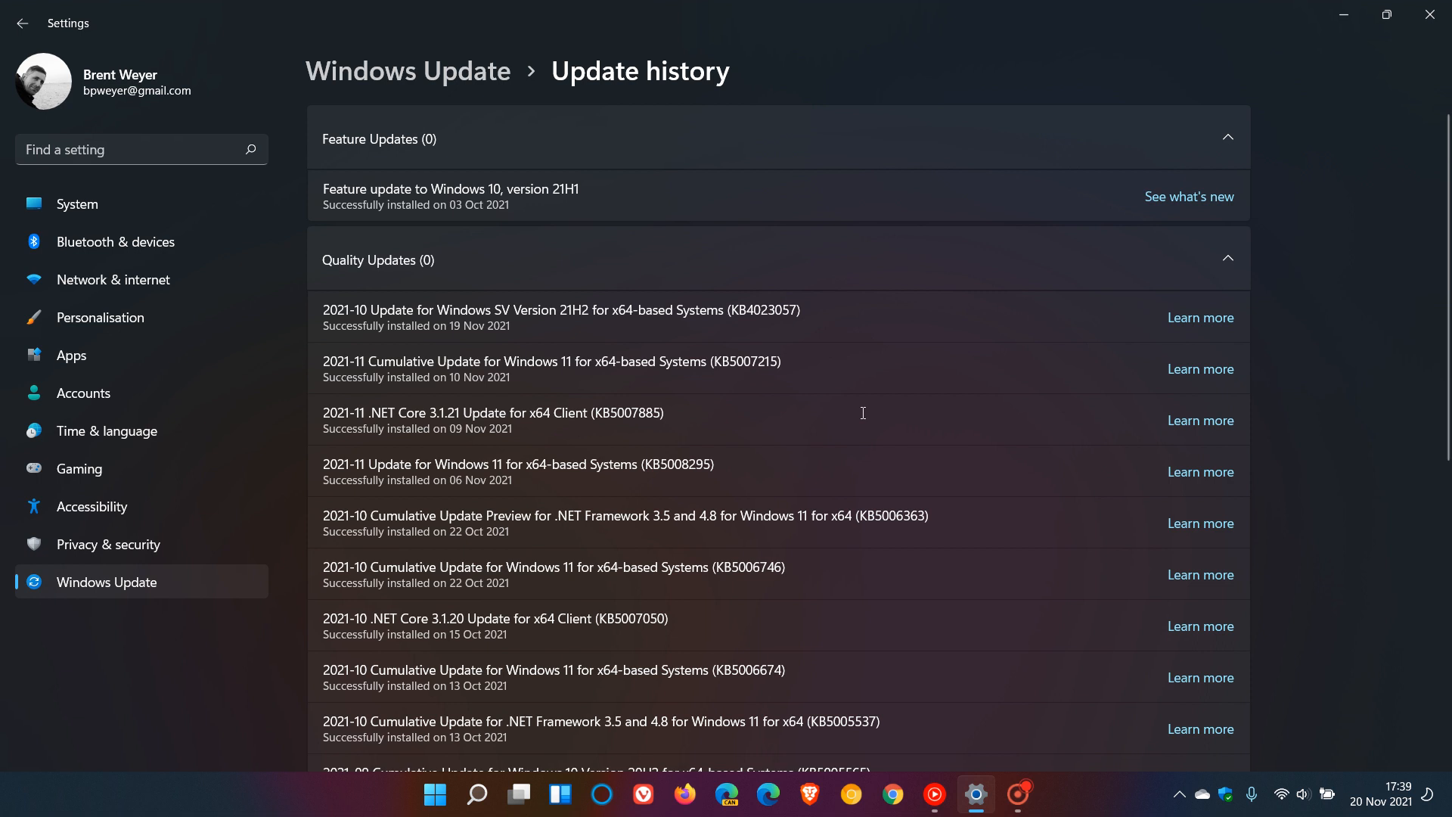
{"action": "mouse_move", "coordinate": [824, 437]}
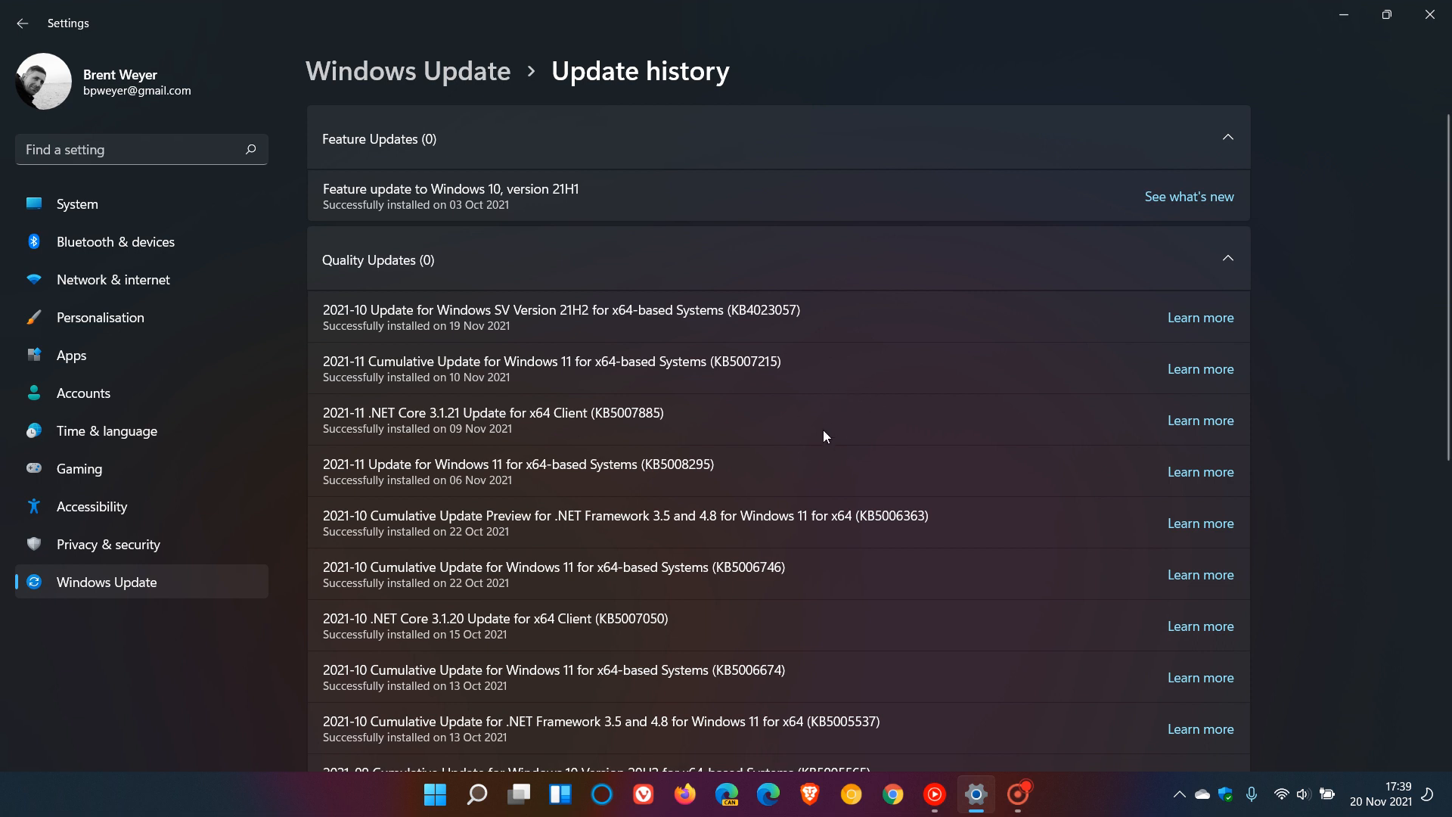
{"action": "mouse_move", "coordinate": [869, 445]}
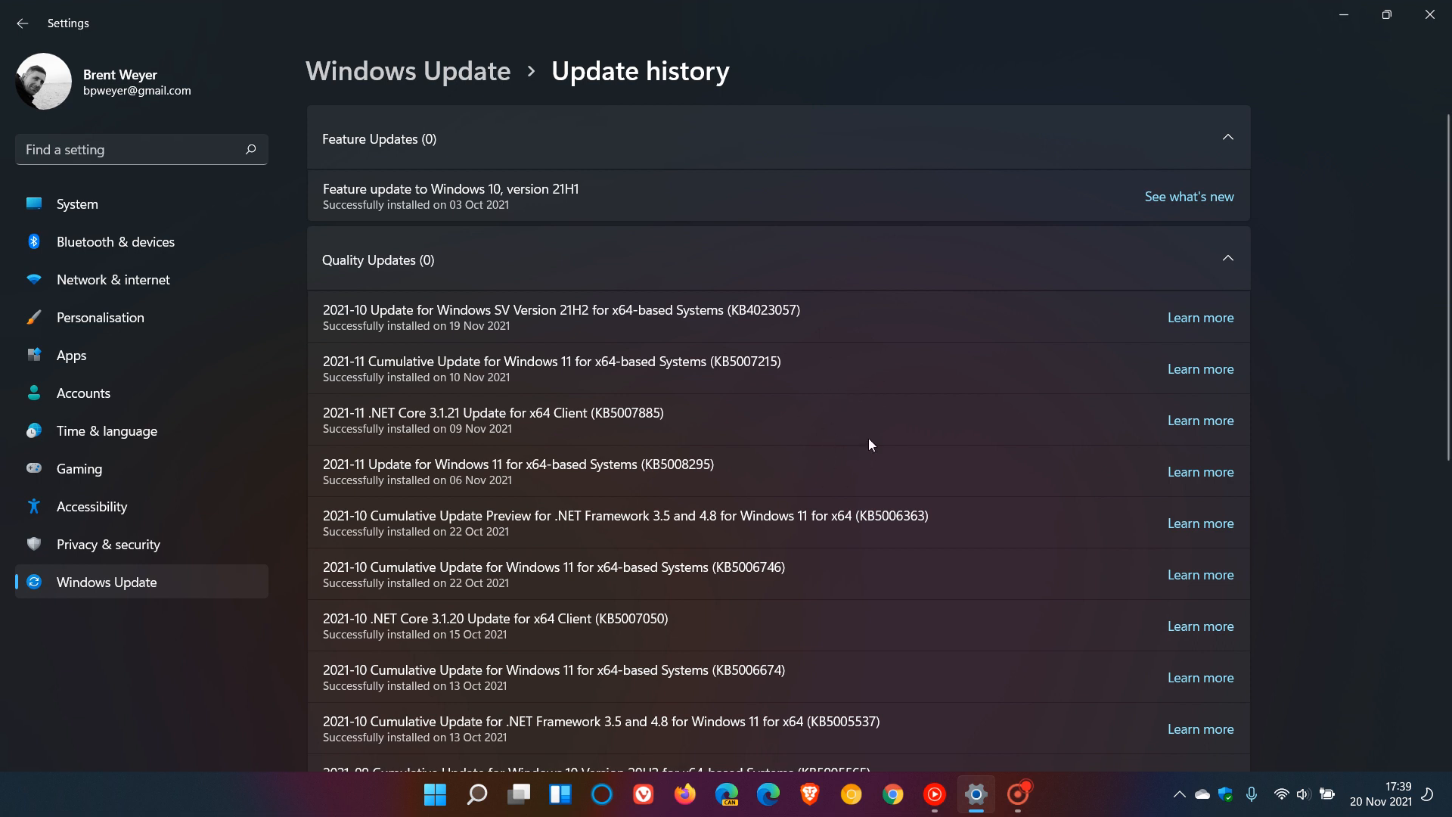
{"action": "mouse_move", "coordinate": [896, 412]}
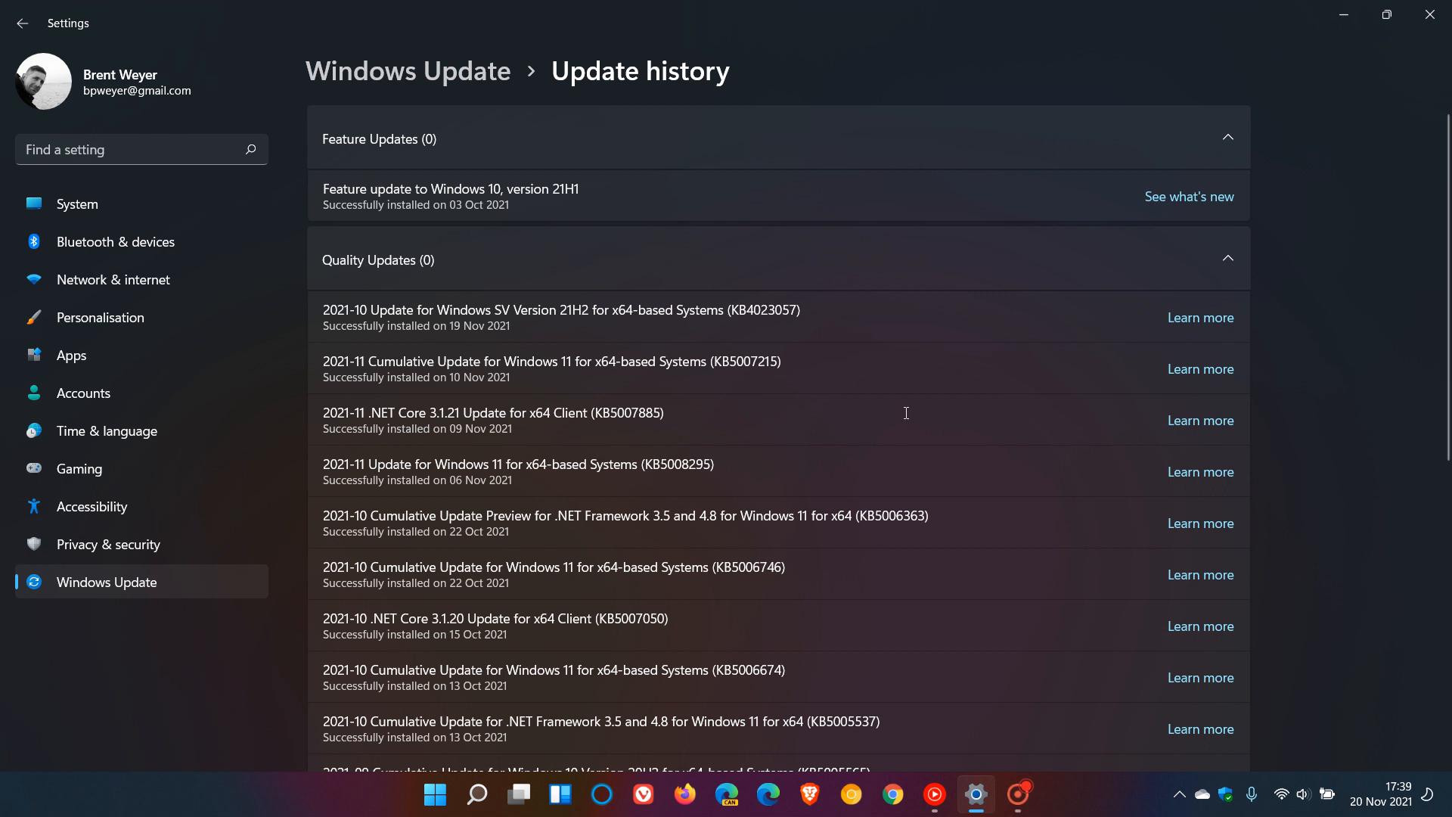
{"action": "mouse_move", "coordinate": [908, 437]}
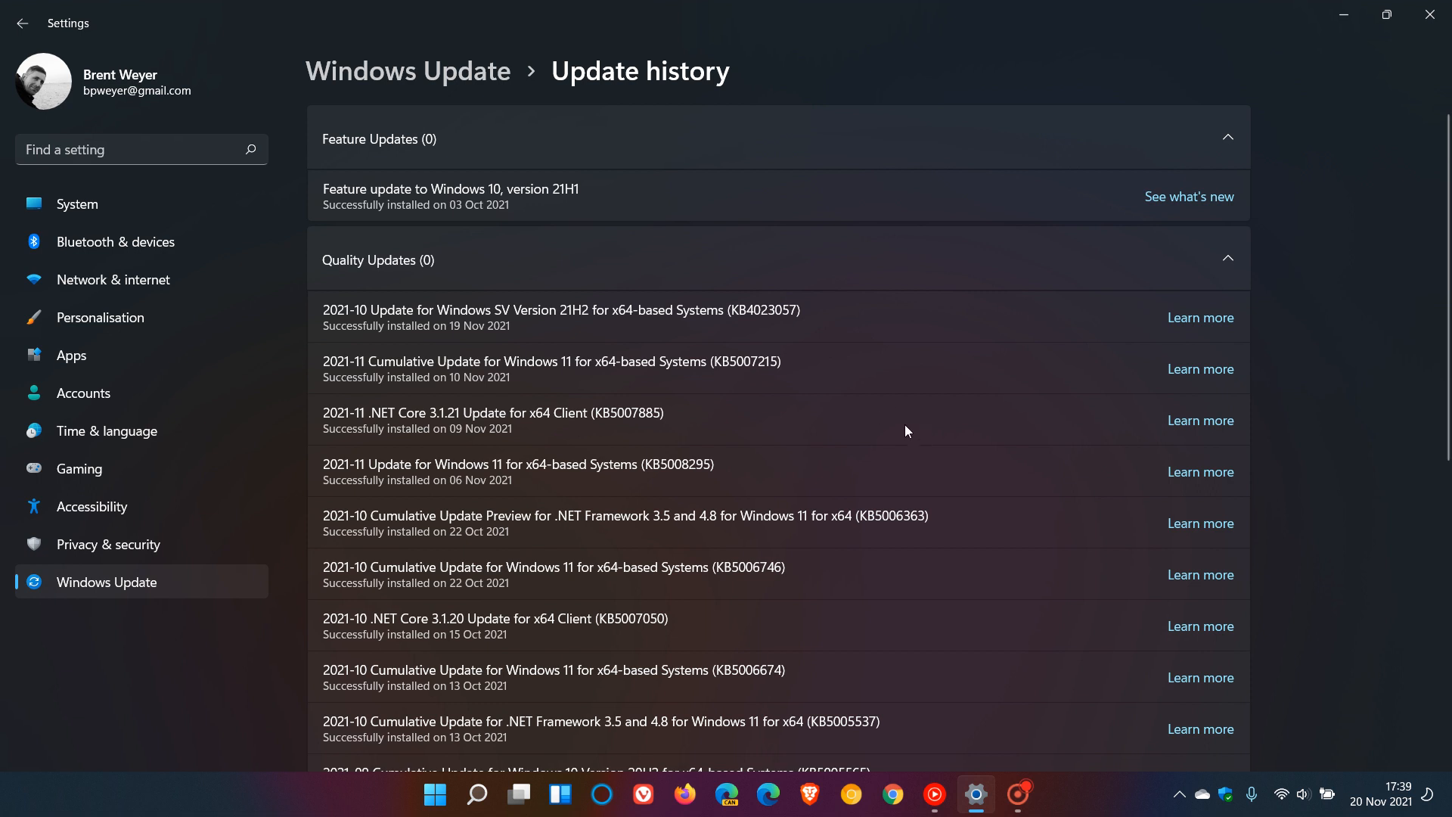
{"action": "mouse_move", "coordinate": [903, 433]}
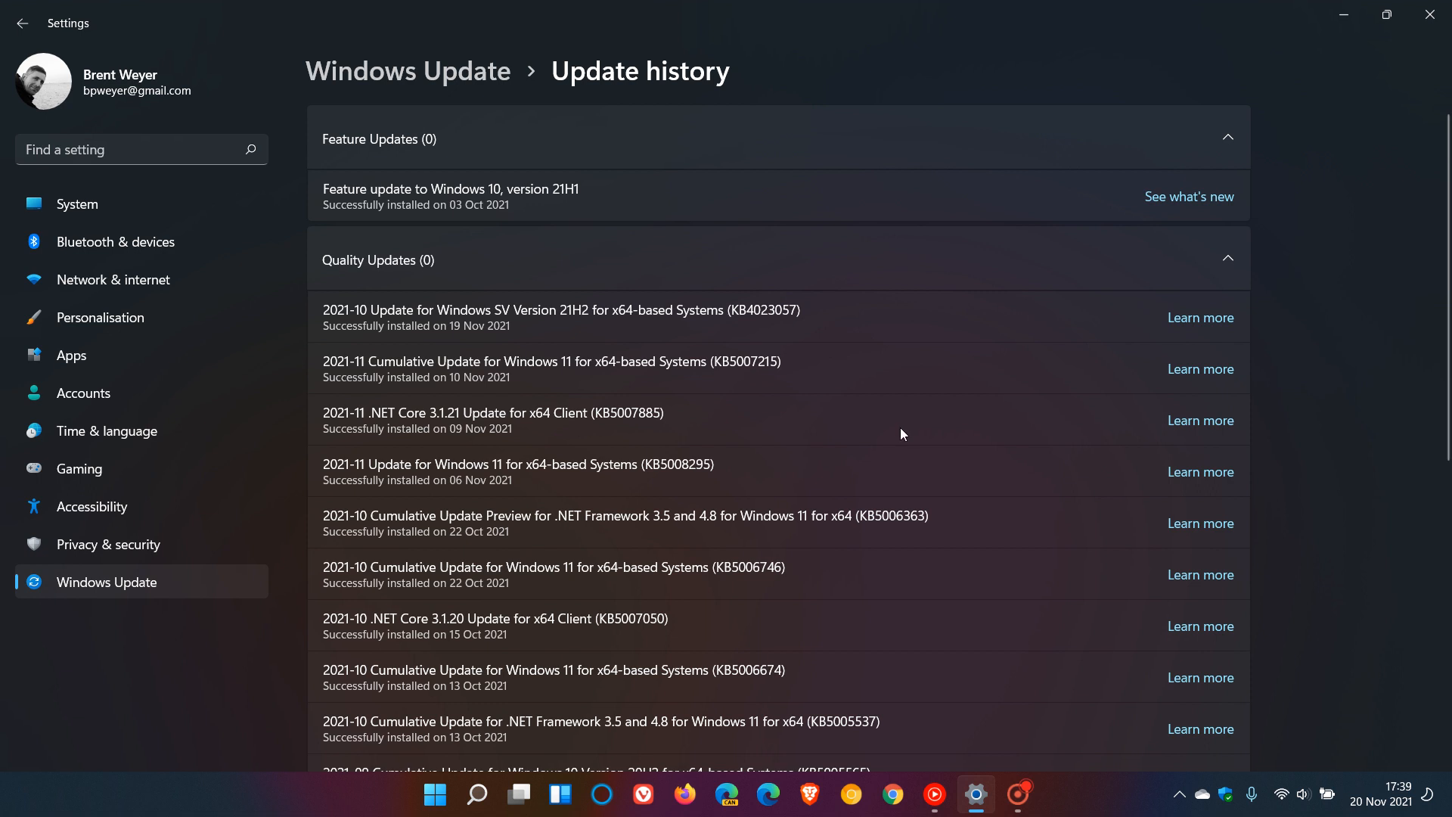
{"action": "mouse_move", "coordinate": [930, 437]}
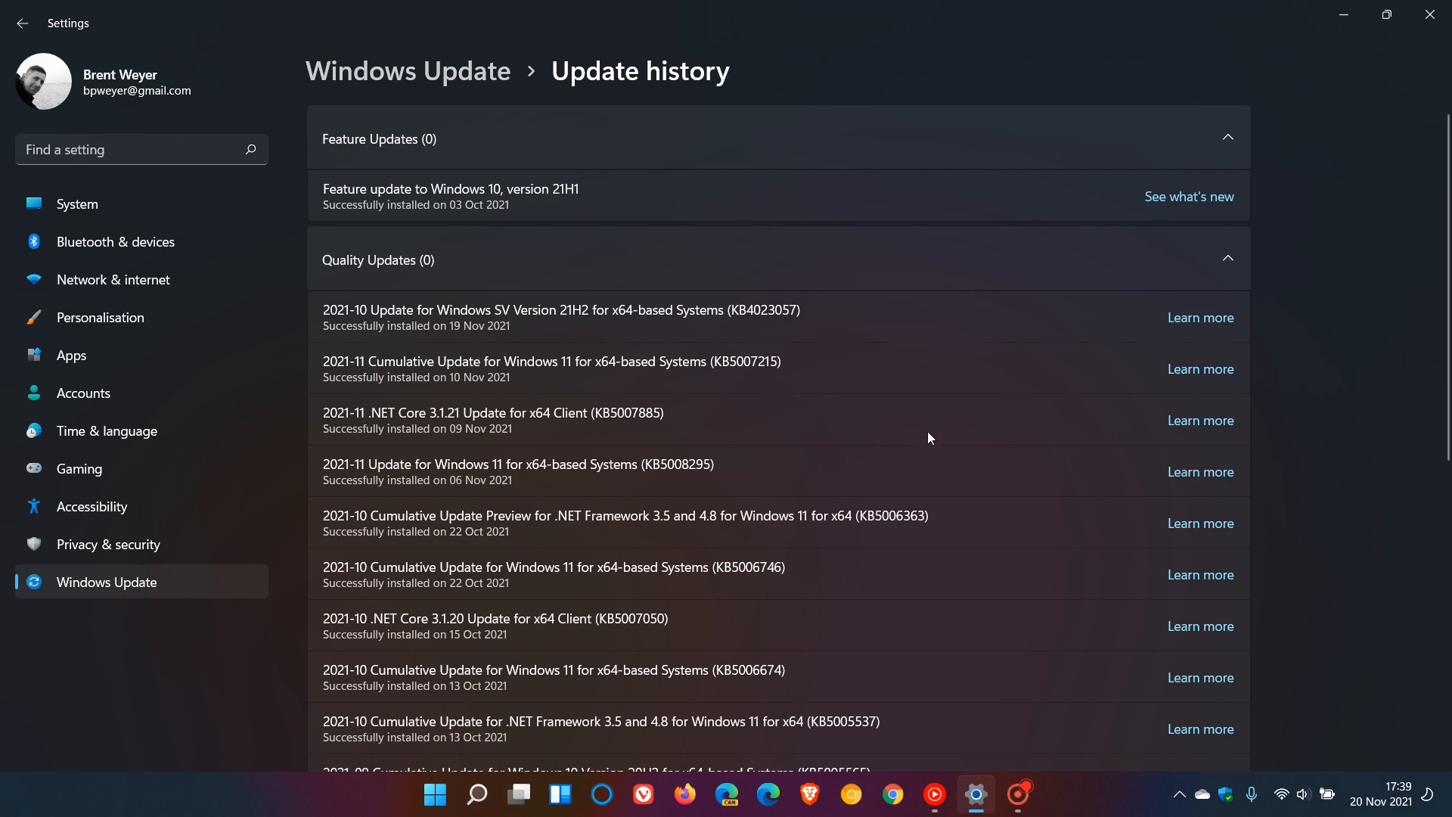
{"action": "mouse_move", "coordinate": [940, 428]}
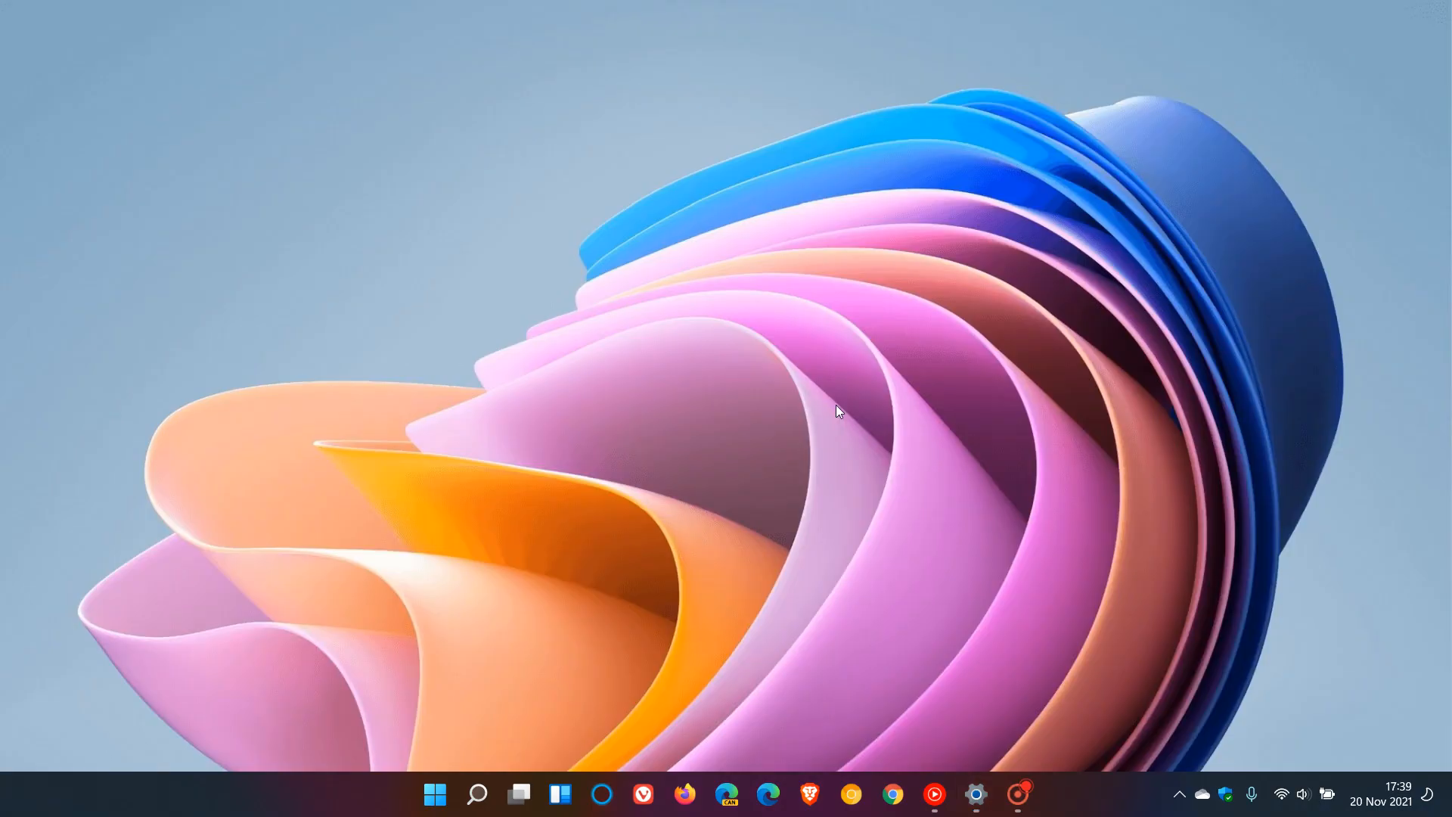
{"action": "mouse_move", "coordinate": [838, 414]}
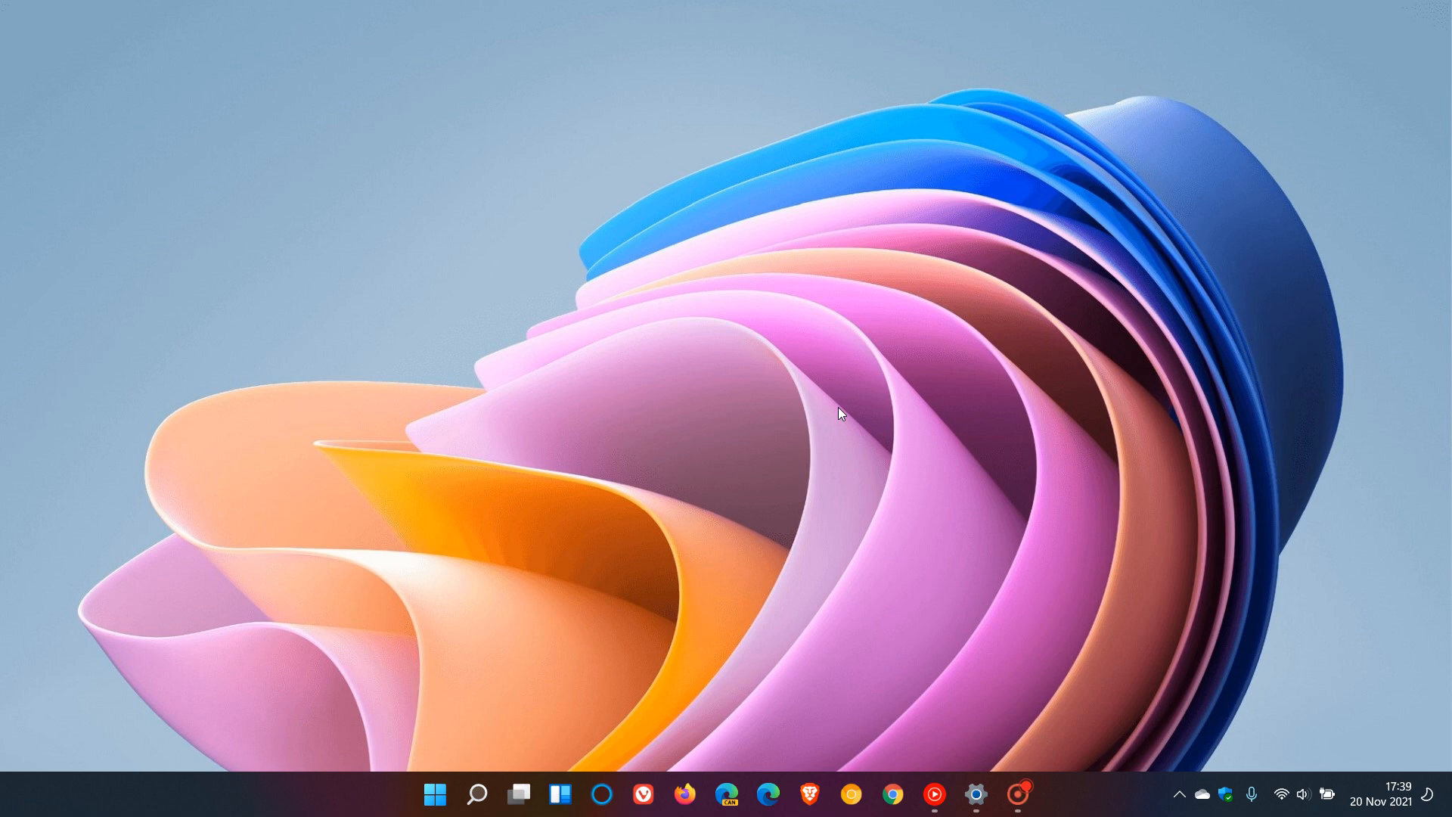
{"action": "mouse_move", "coordinate": [906, 385]}
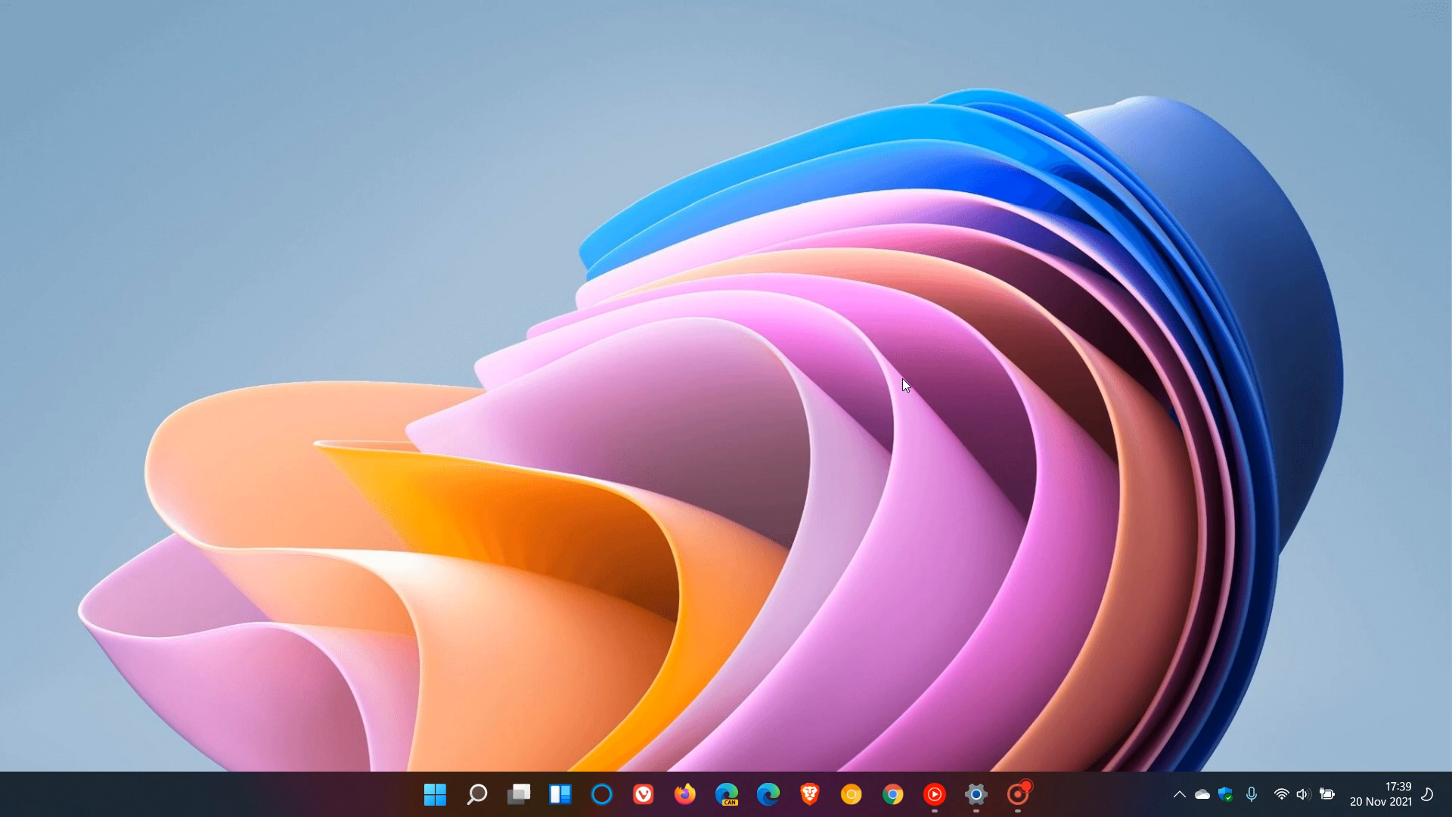
{"action": "mouse_move", "coordinate": [892, 405]}
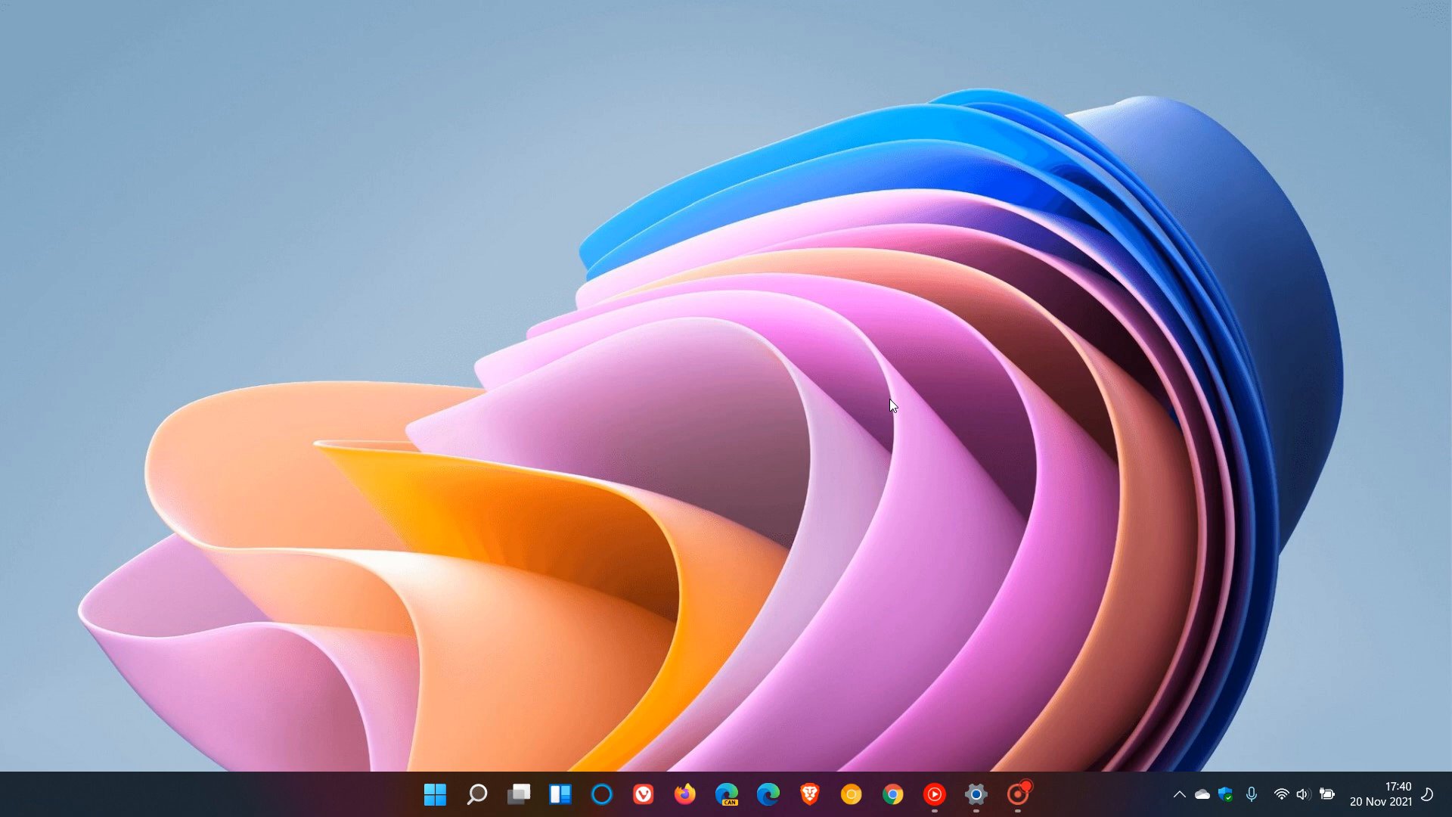
{"action": "mouse_move", "coordinate": [844, 359]}
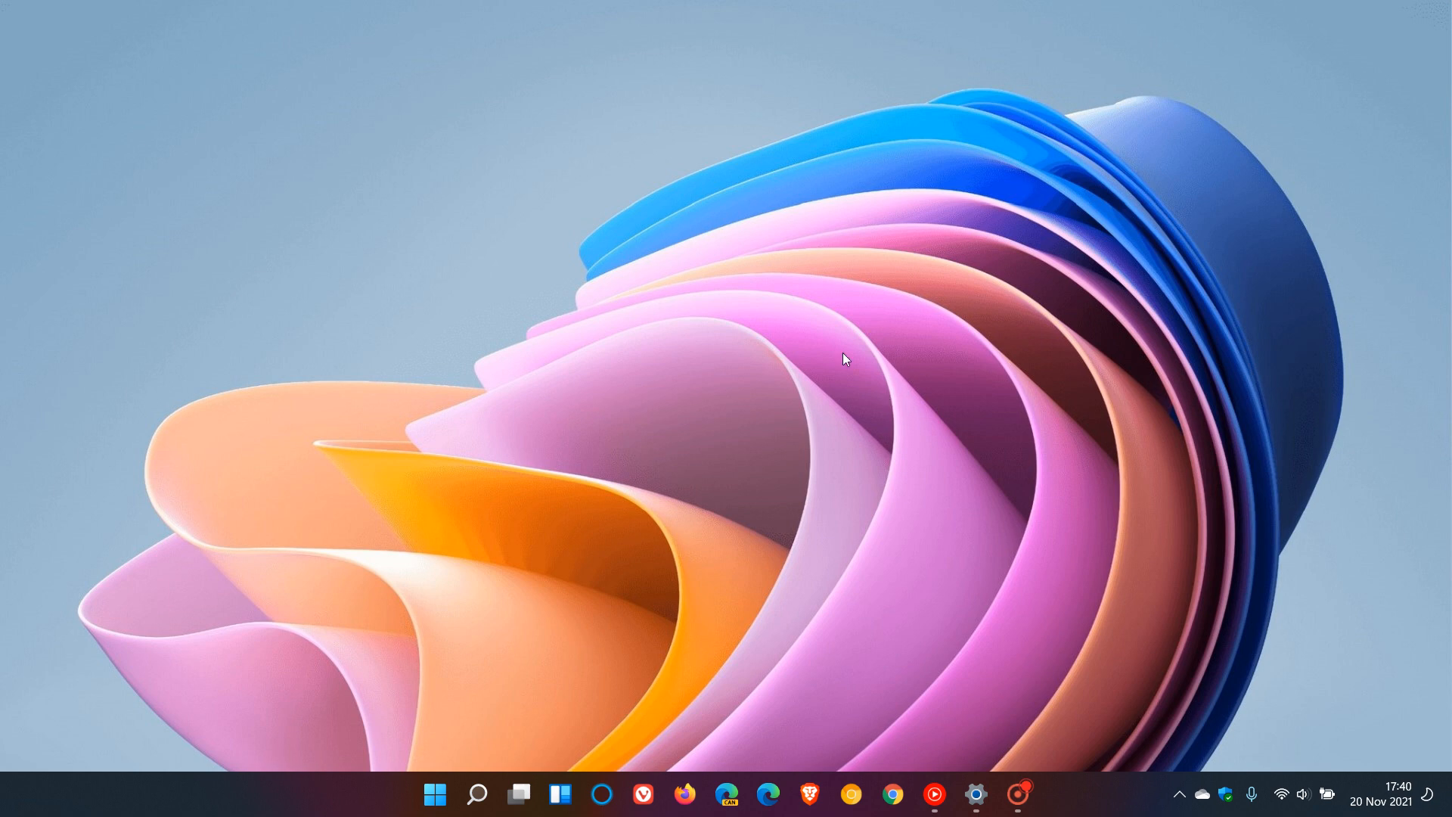
{"action": "mouse_move", "coordinate": [857, 395]}
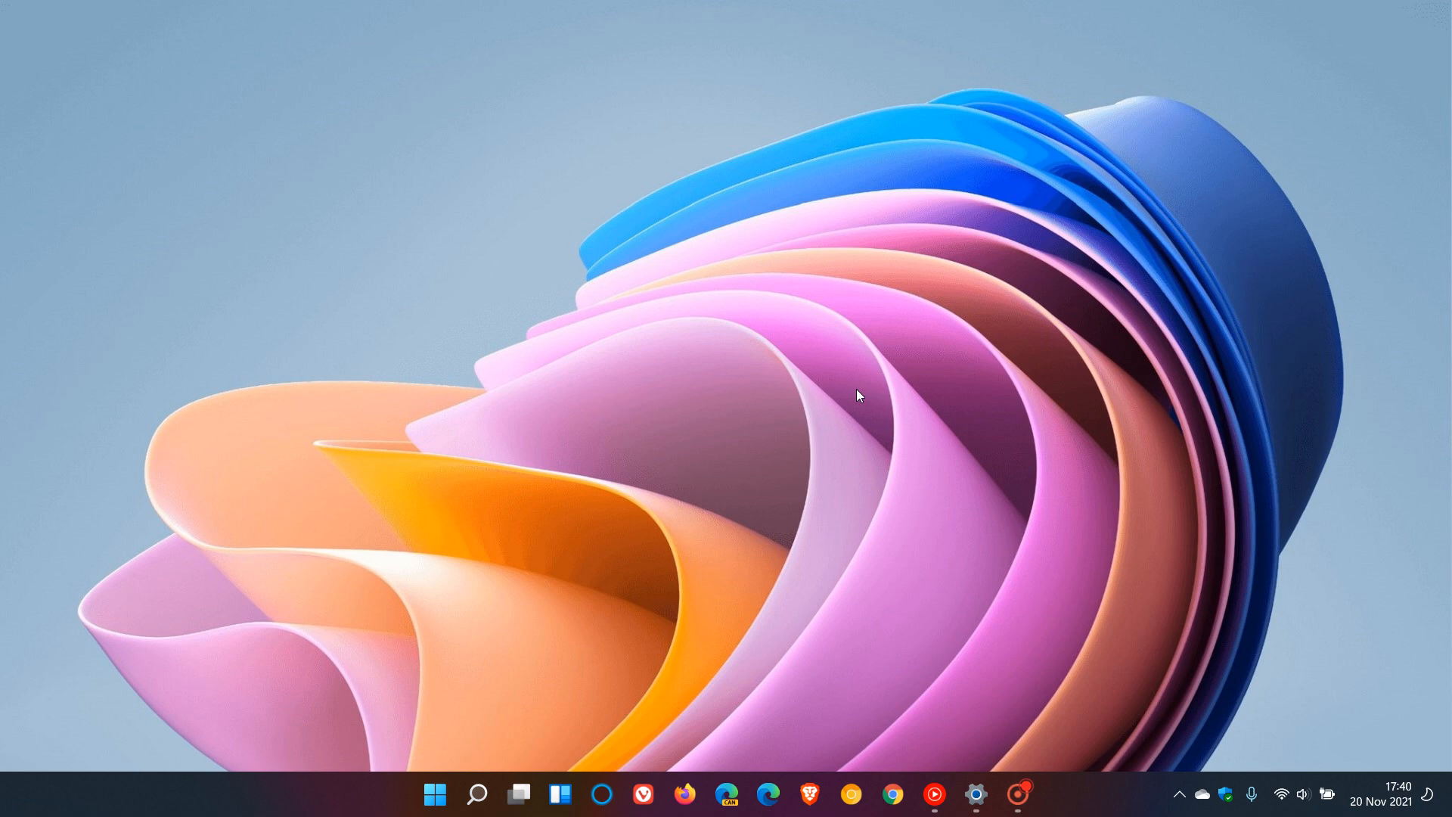
{"action": "mouse_move", "coordinate": [842, 400]}
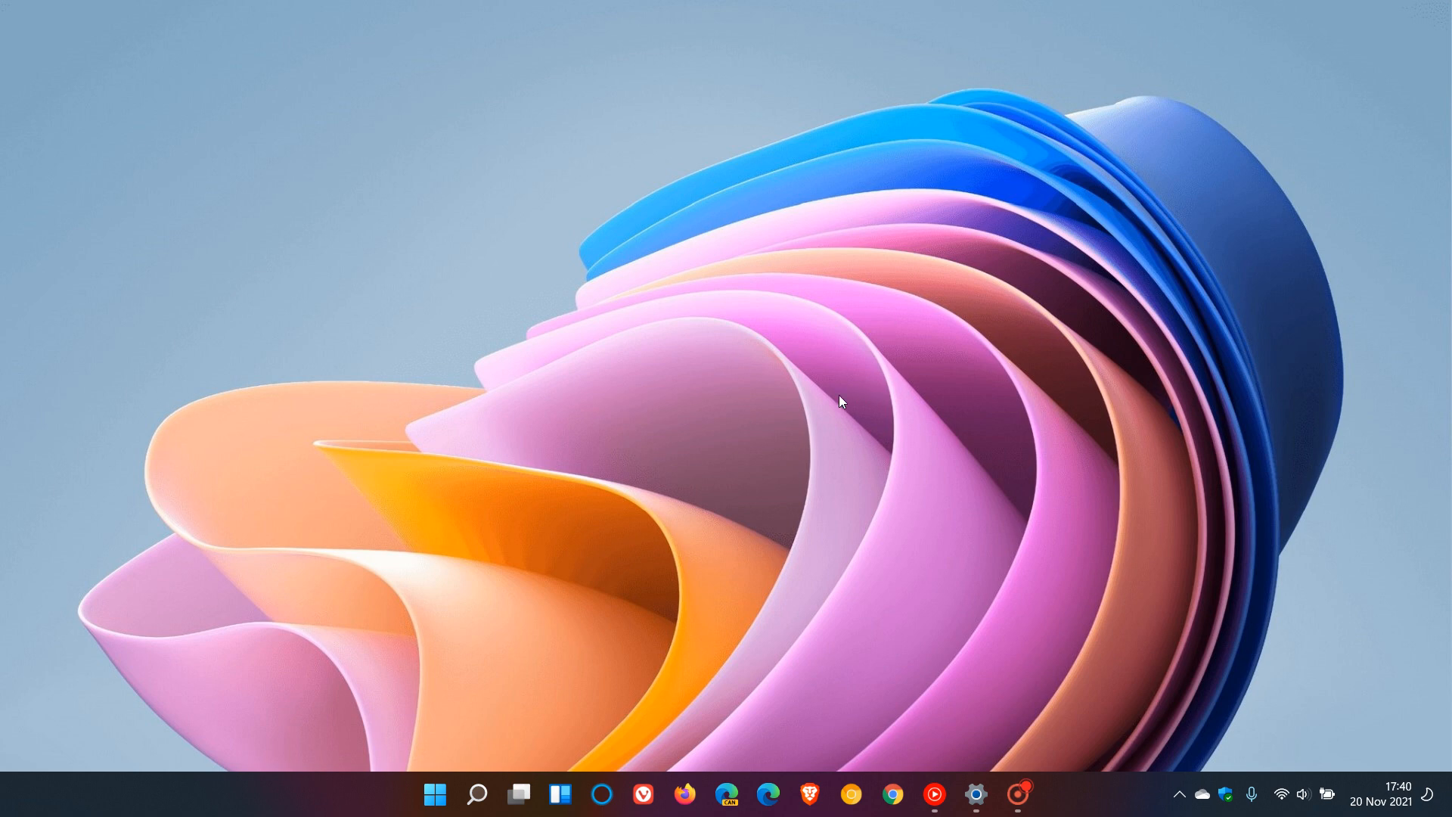